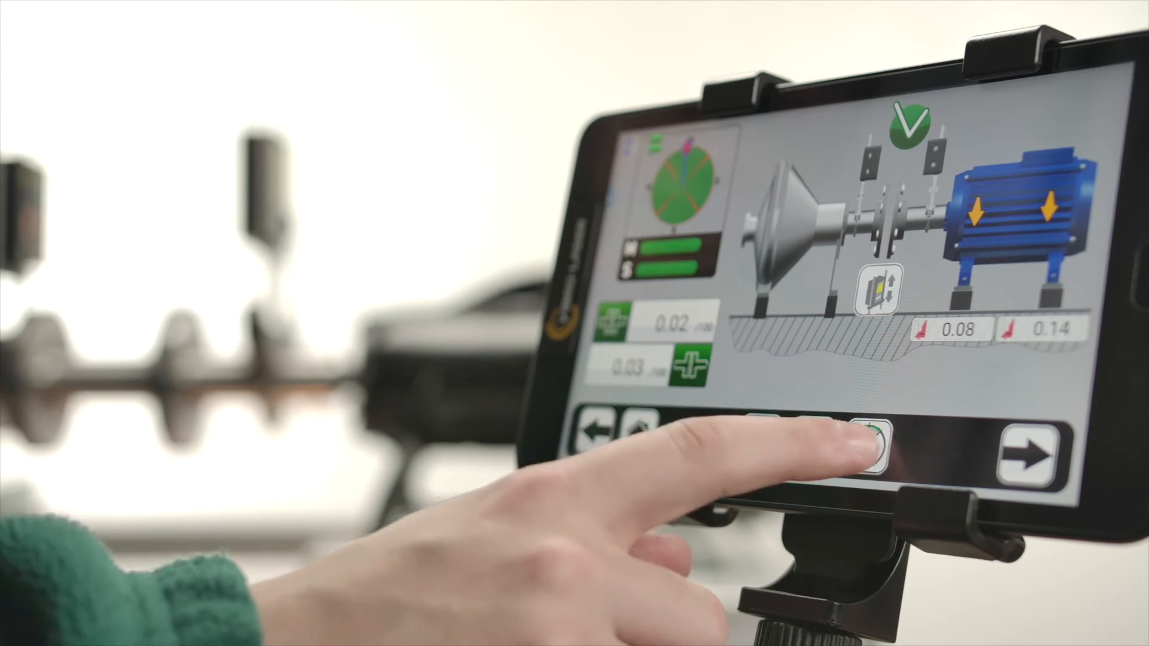
Switch to live values and watch offset, angle and foot corrections update as bolts tighten
click(868, 447)
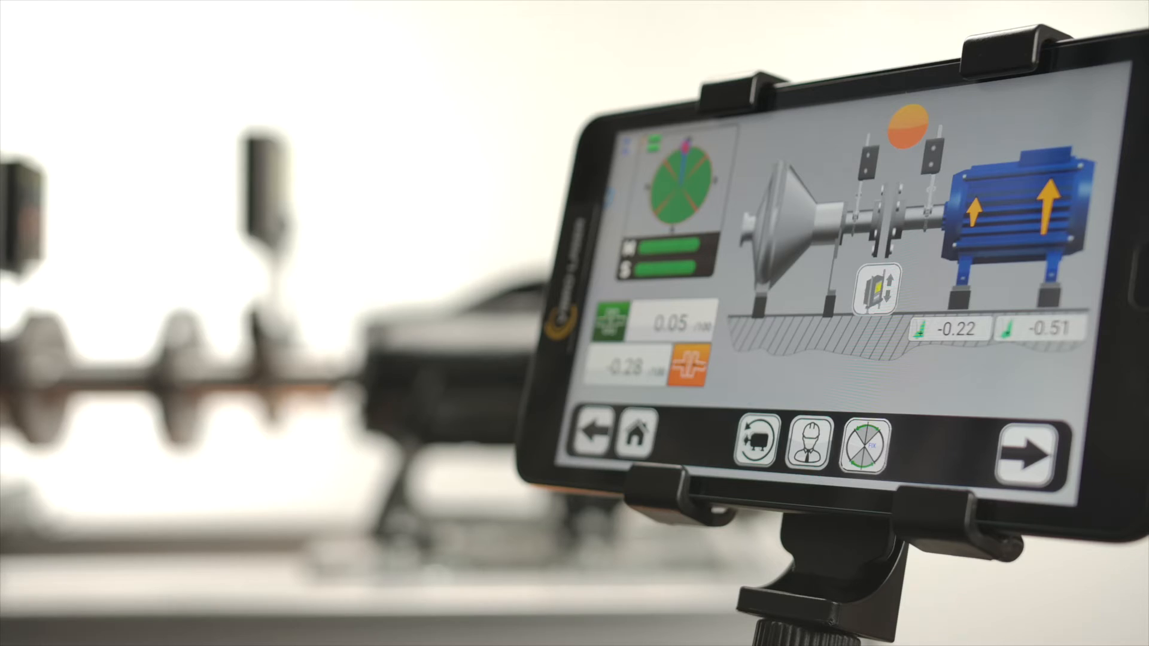